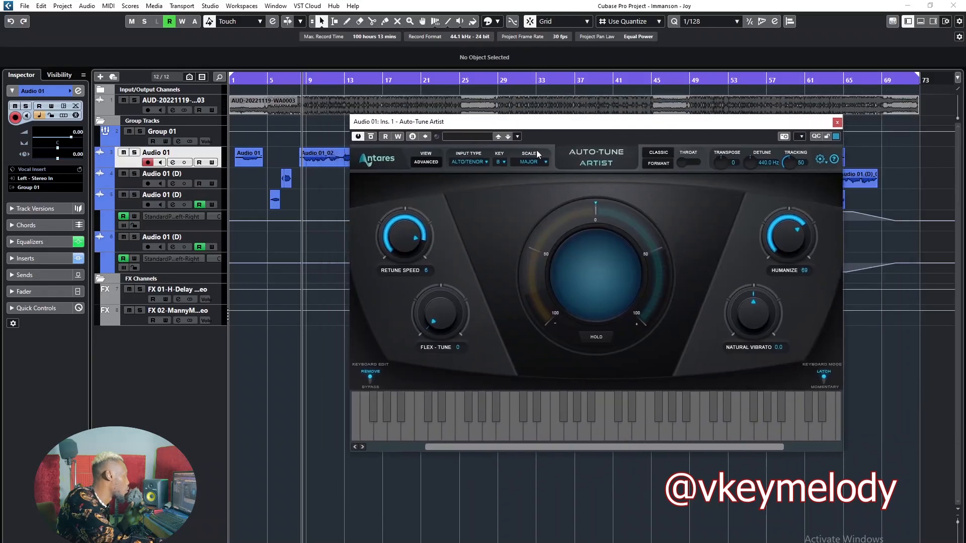
mouse_move(424, 250)
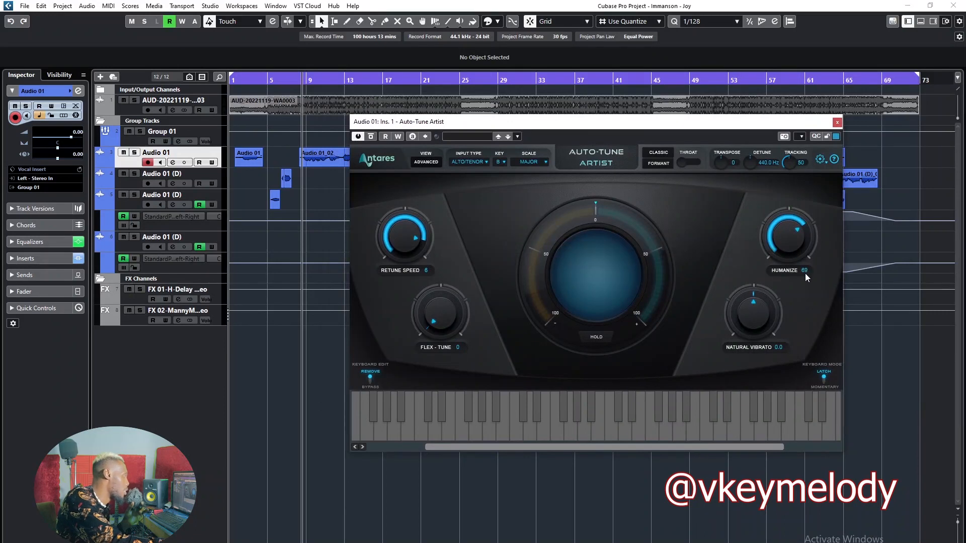
mouse_move(592, 127)
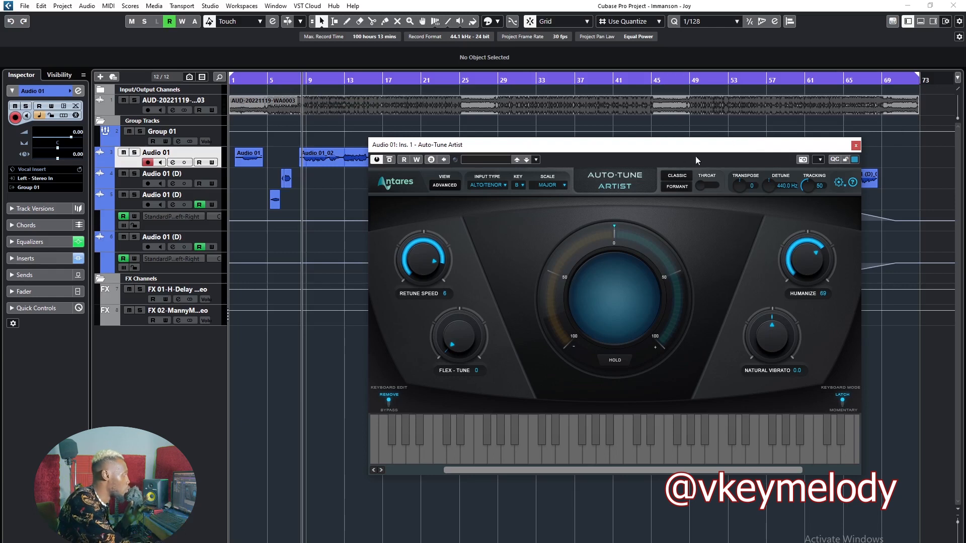
Close the Auto-Tune Artist window on Audio 01, leaving B major with retune speed and humanize set.
click(855, 145)
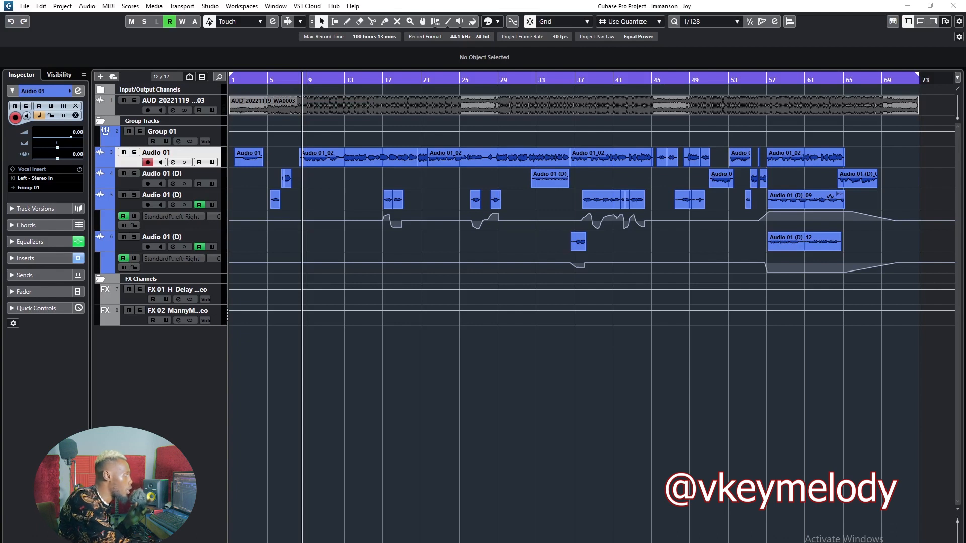
mouse_move(163, 190)
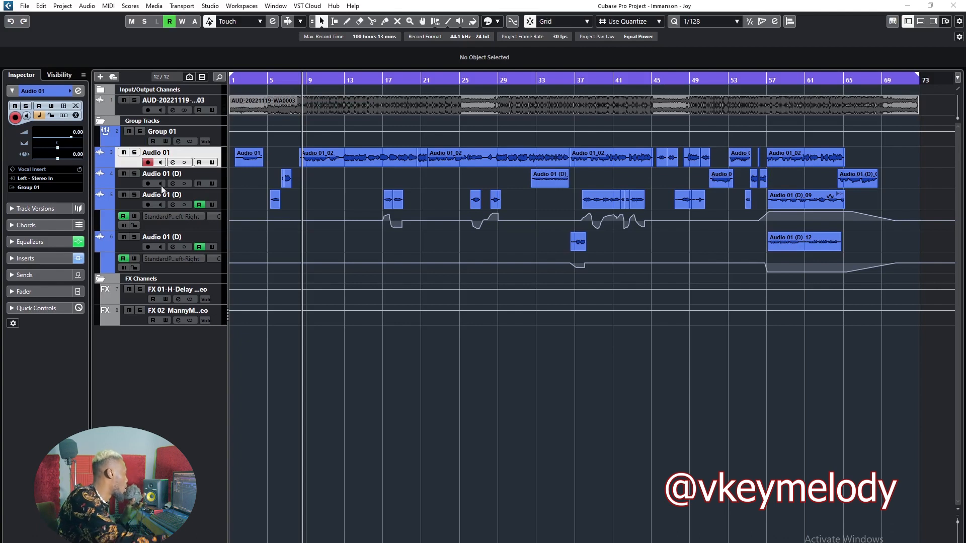
mouse_move(163, 187)
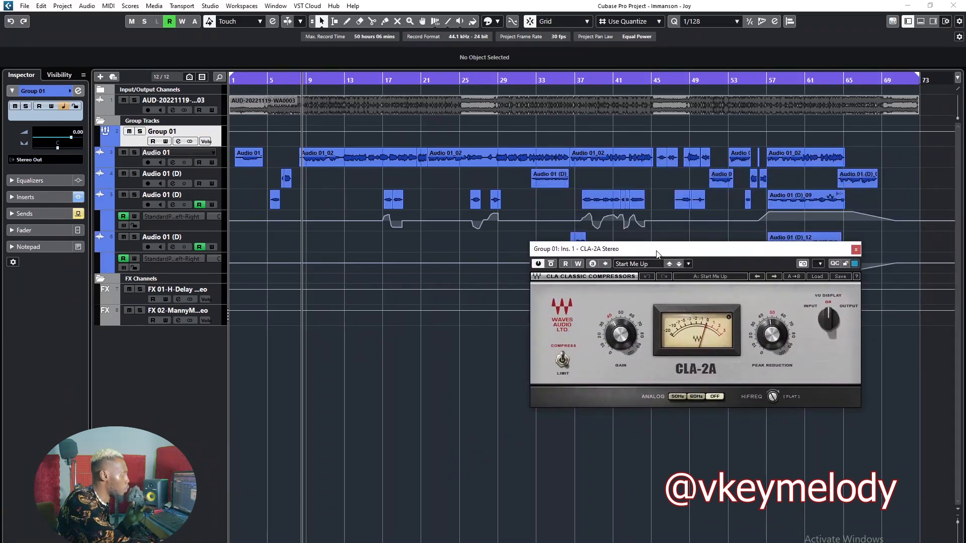
Move the CLA-2A compressor window lower on screen so the MixConsole can sit behind it.
drag(628, 249, 646, 259)
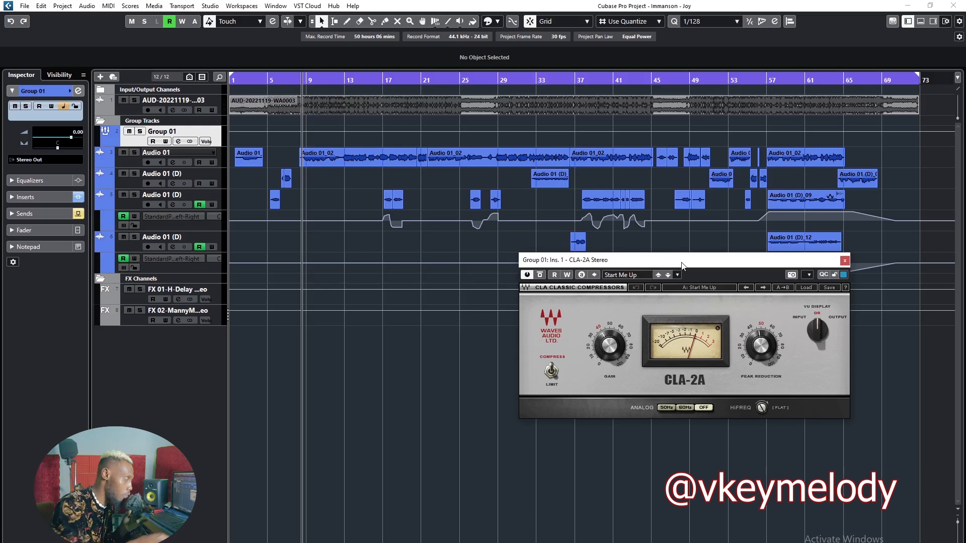
drag(682, 259, 653, 272)
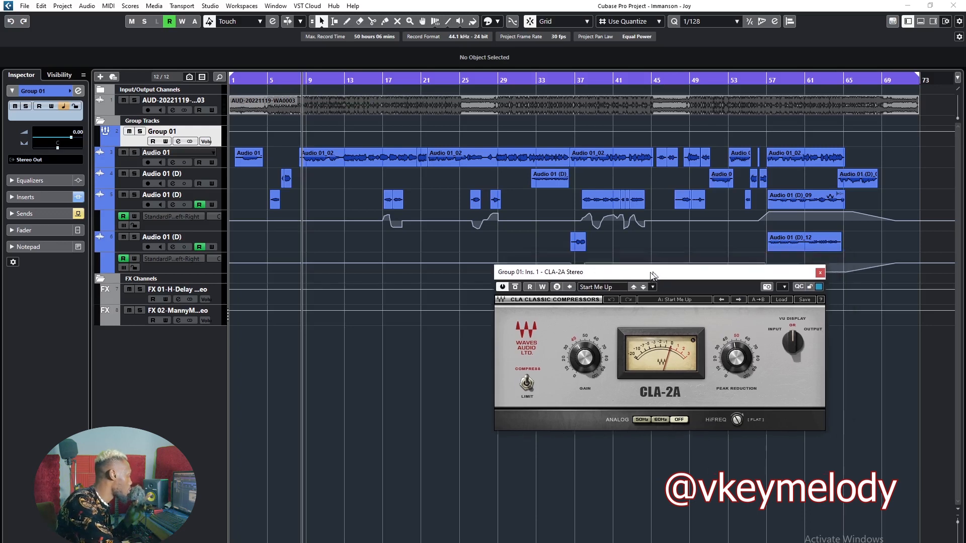
drag(652, 271, 623, 285)
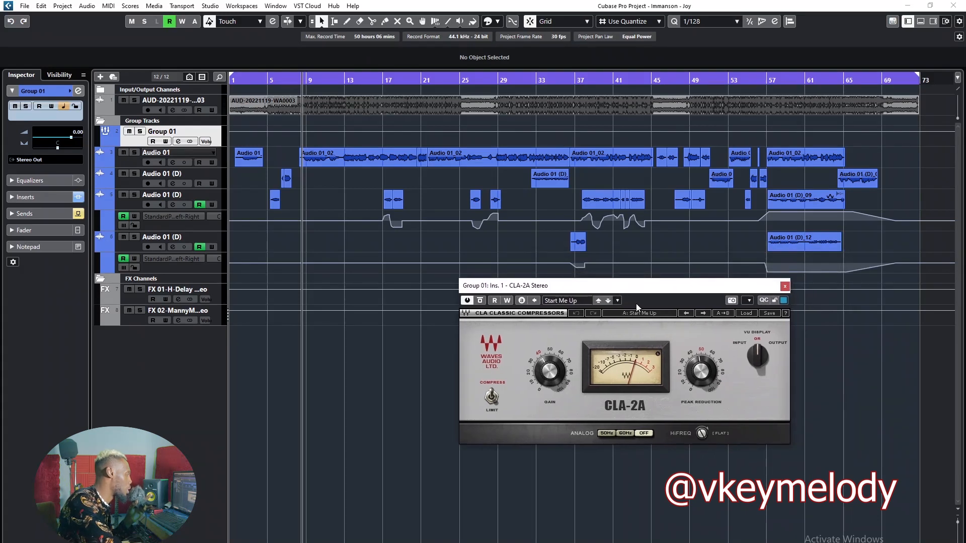
mouse_move(635, 364)
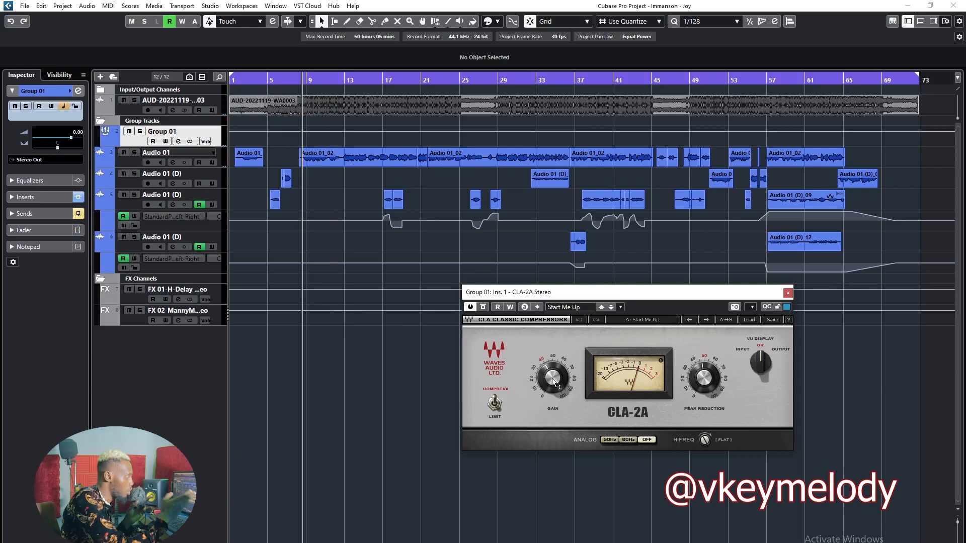
mouse_move(653, 278)
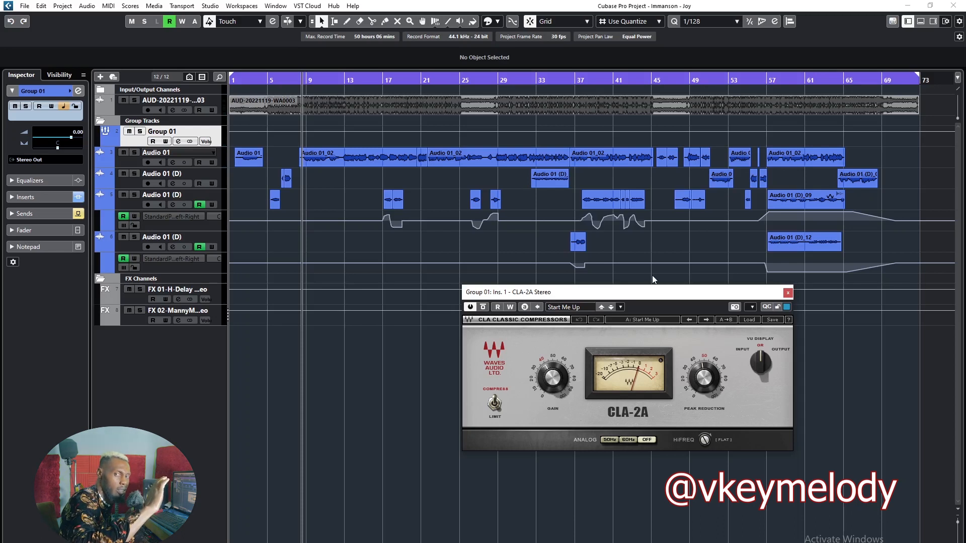
mouse_move(849, 57)
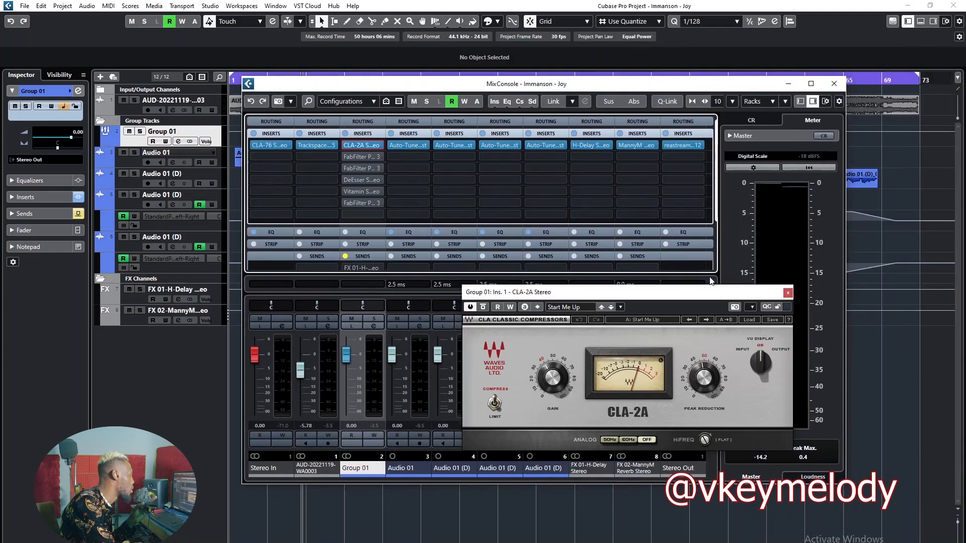
Close the CLA-2A compressor window and then the MixConsole, returning to the arrangement.
click(786, 292)
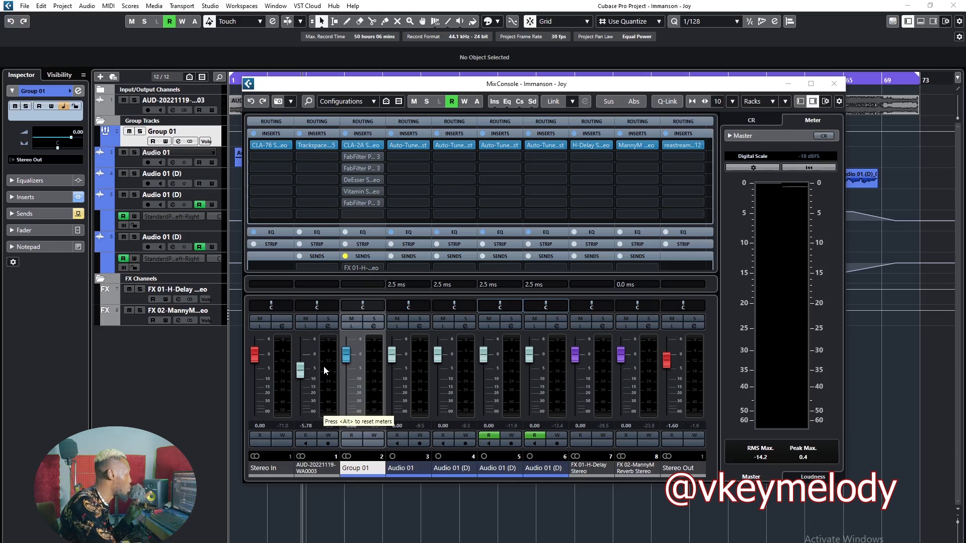
click(499, 203)
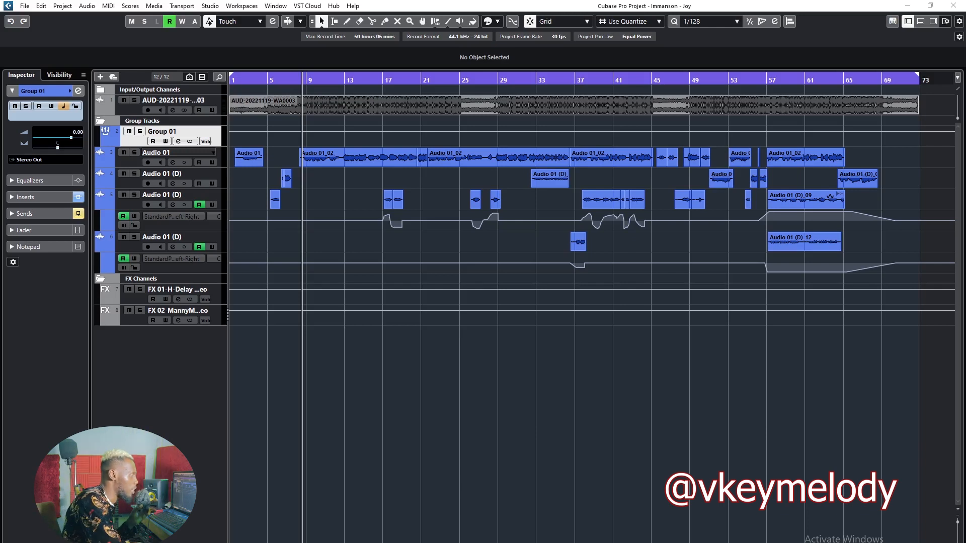
mouse_move(722, 84)
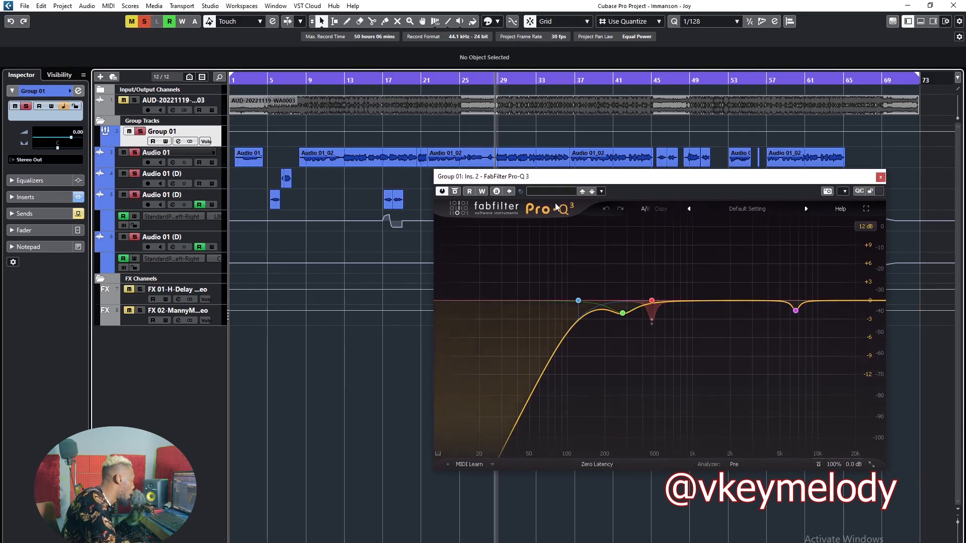
click(622, 314)
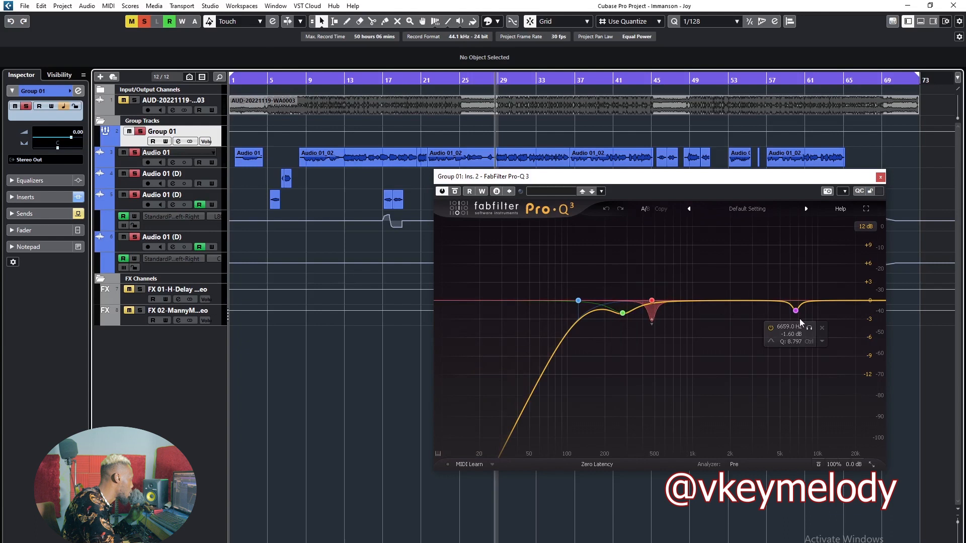
mouse_move(651, 302)
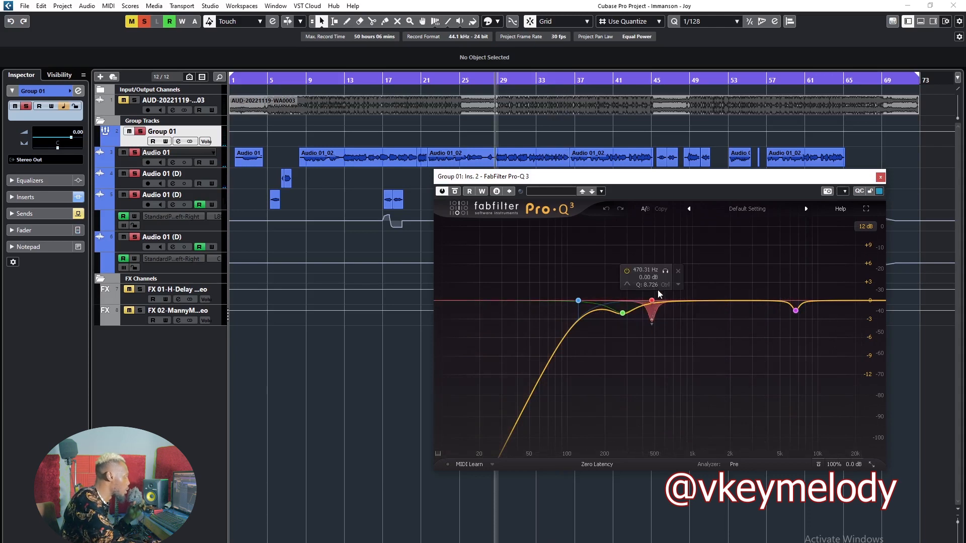
drag(651, 294, 651, 300)
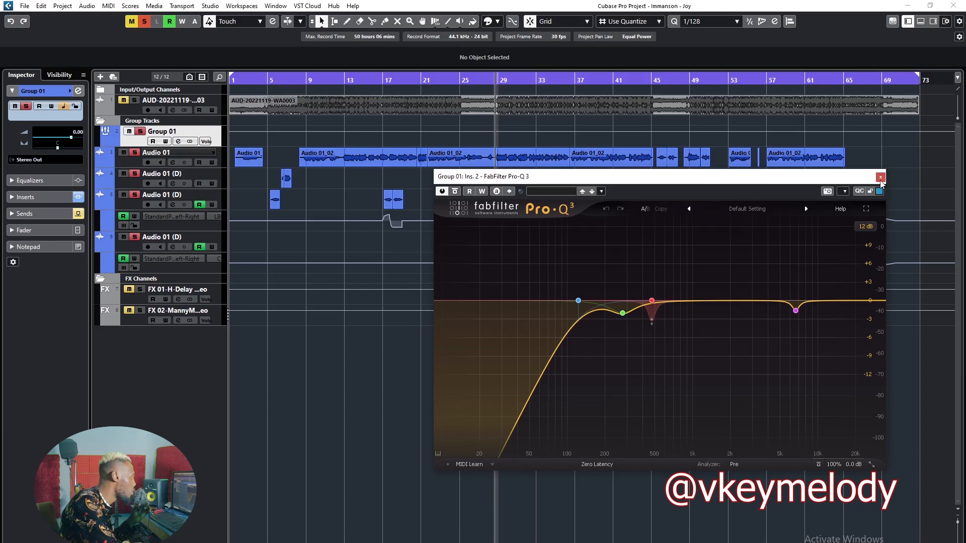
Close Group 01's Pro-Q 3 window and select the Audio 01 (D) vocal track to show its routing.
click(881, 177)
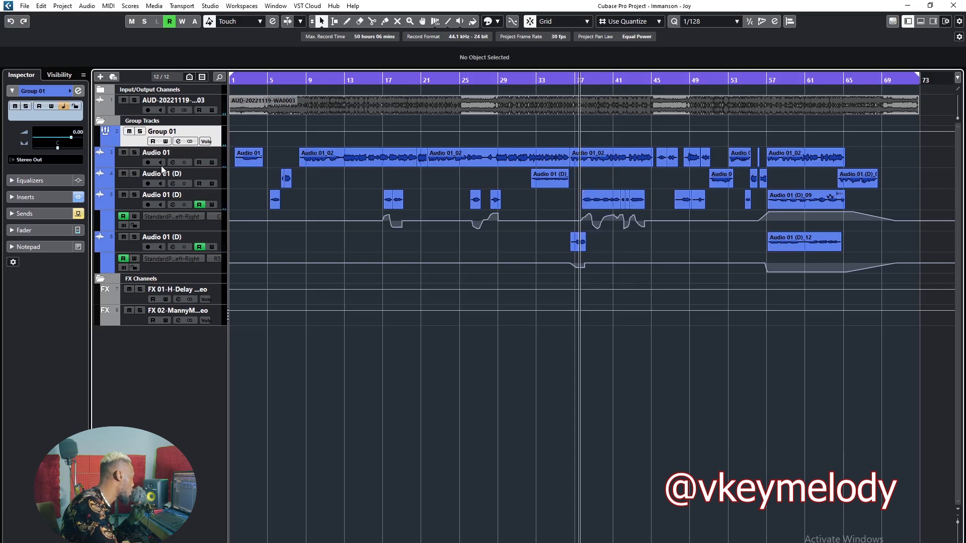
mouse_move(227, 187)
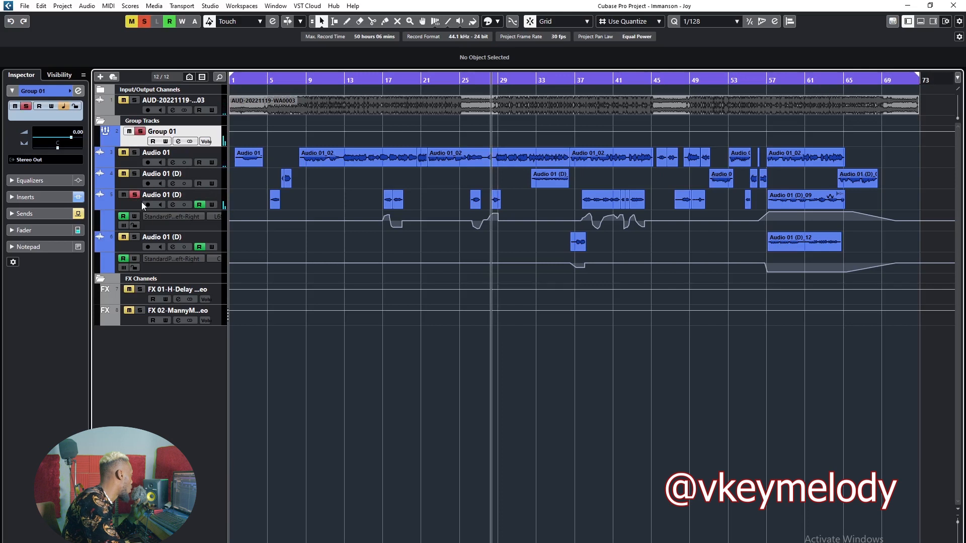
click(162, 194)
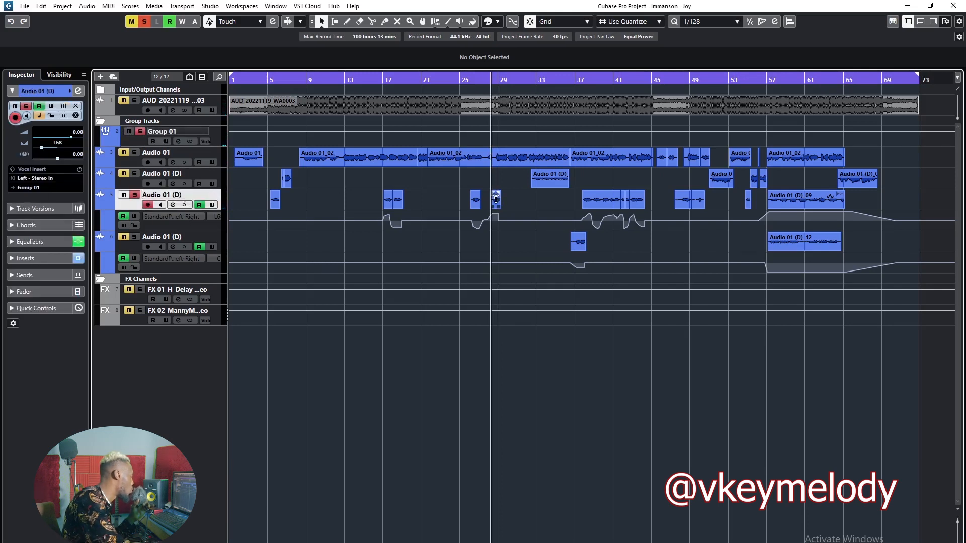
Bring up Vitamin Stereo on Group 01 insert 5 for band adjustment.
click(496, 199)
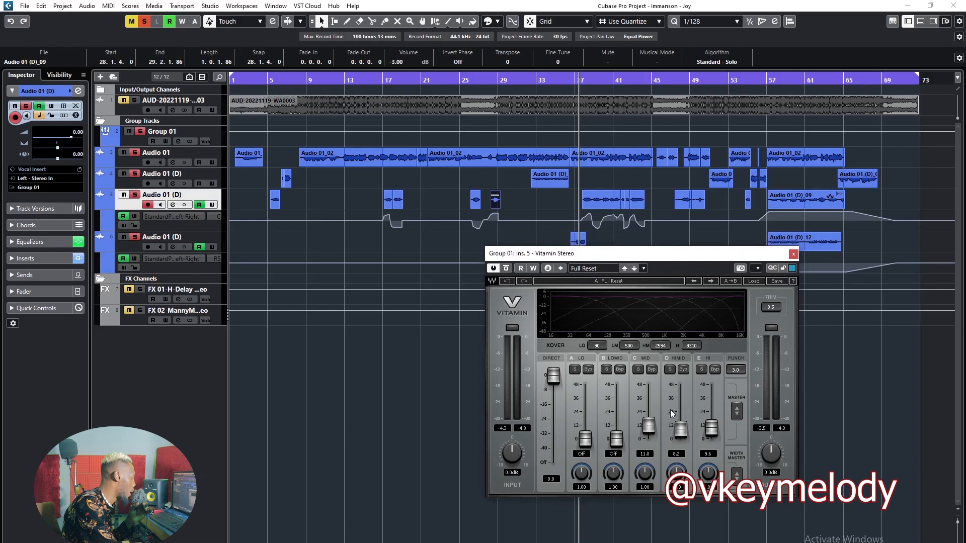
drag(615, 253, 624, 265)
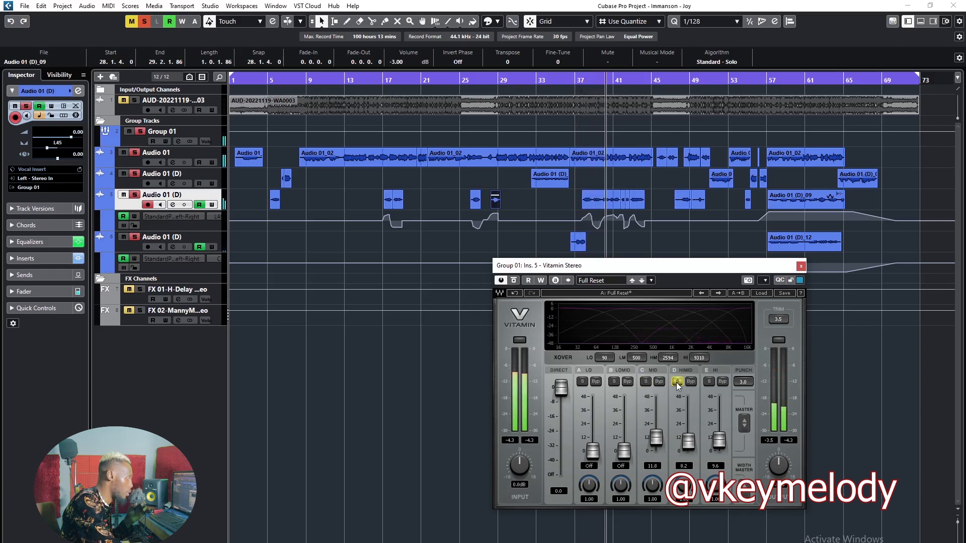
click(677, 382)
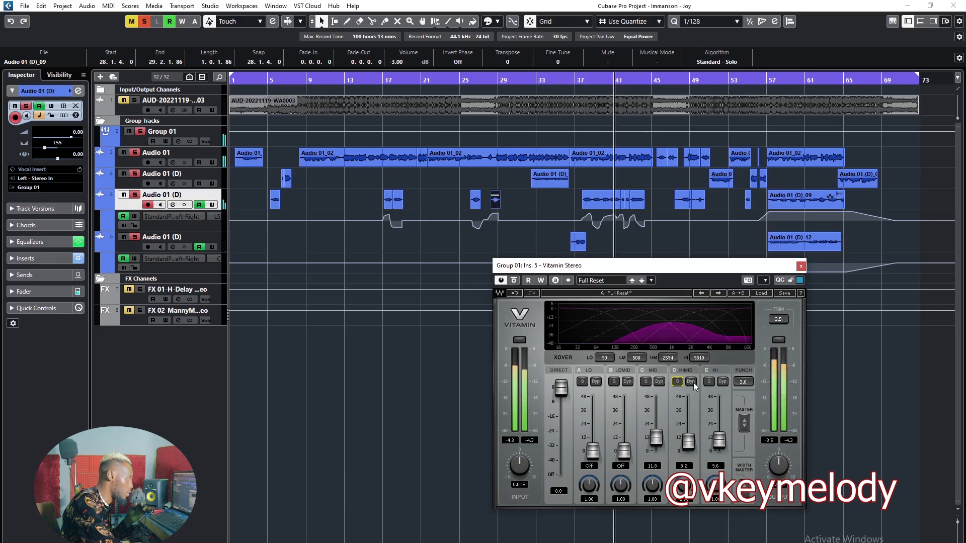
click(708, 381)
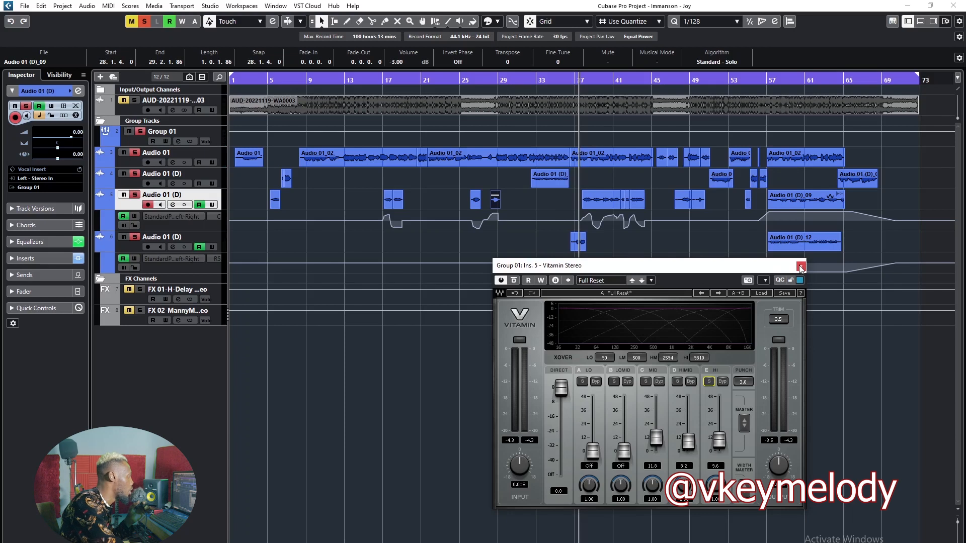
Close the Vitamin window and the FX 01 H-Delay window.
click(800, 265)
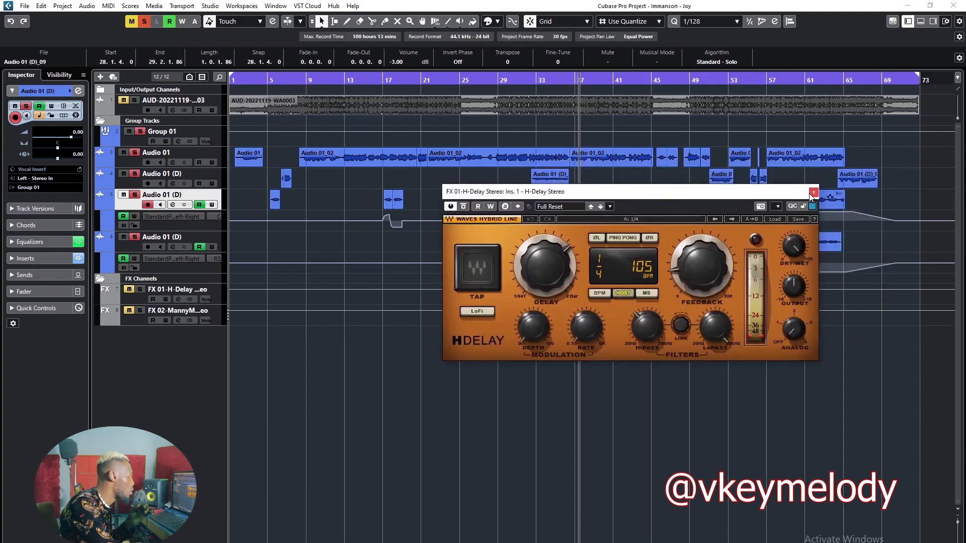
click(813, 192)
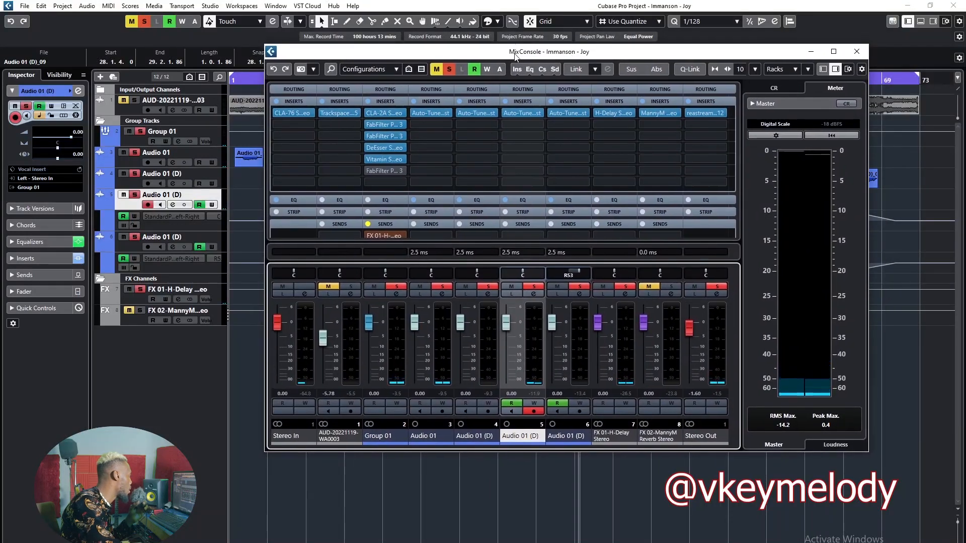
click(855, 52)
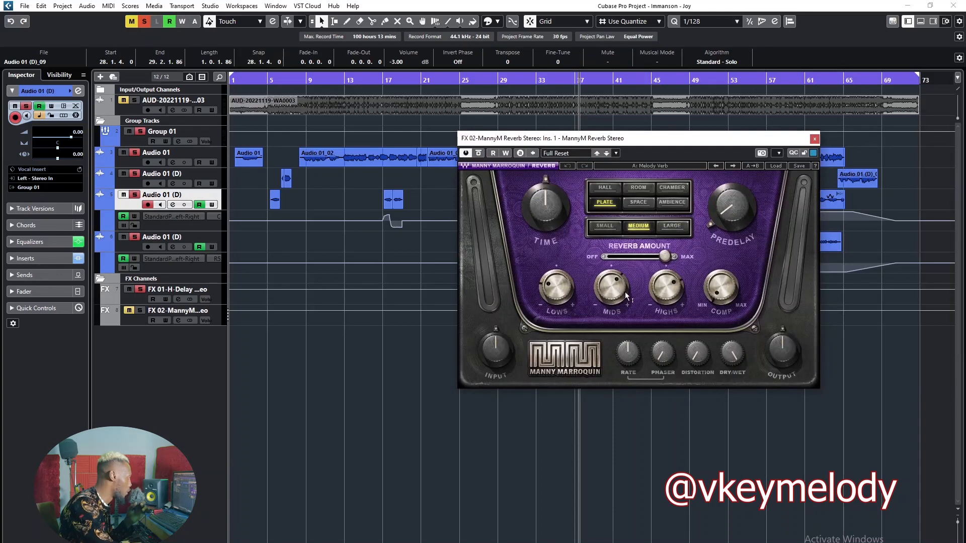
mouse_move(708, 372)
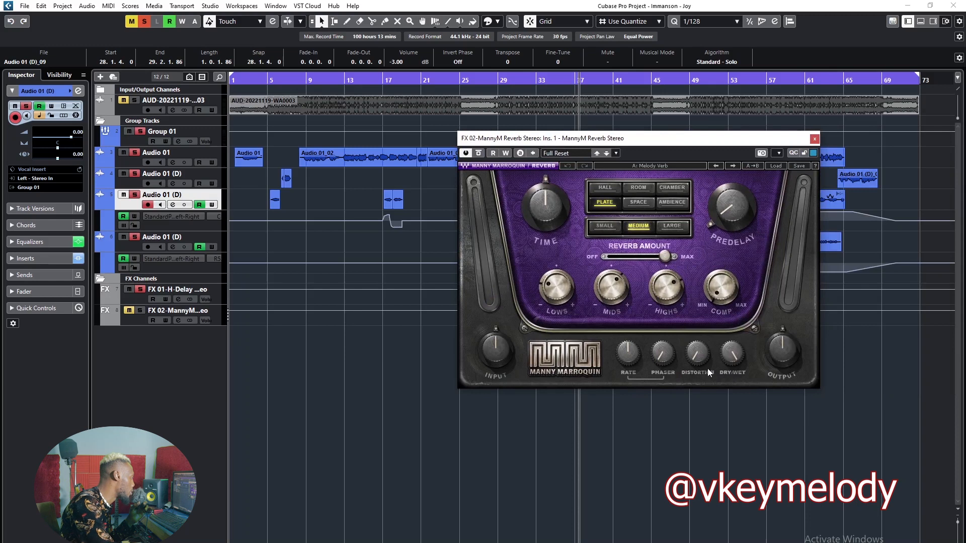
mouse_move(704, 366)
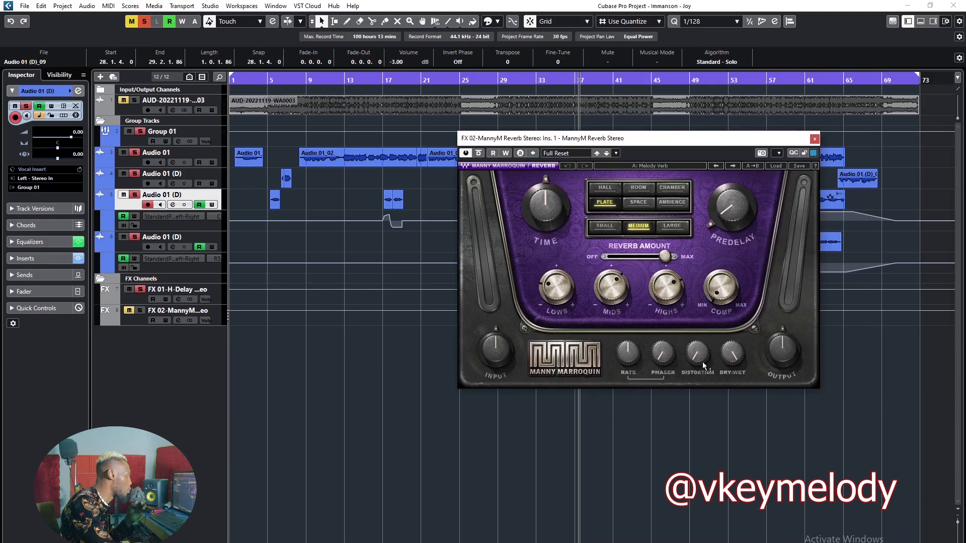
mouse_move(648, 342)
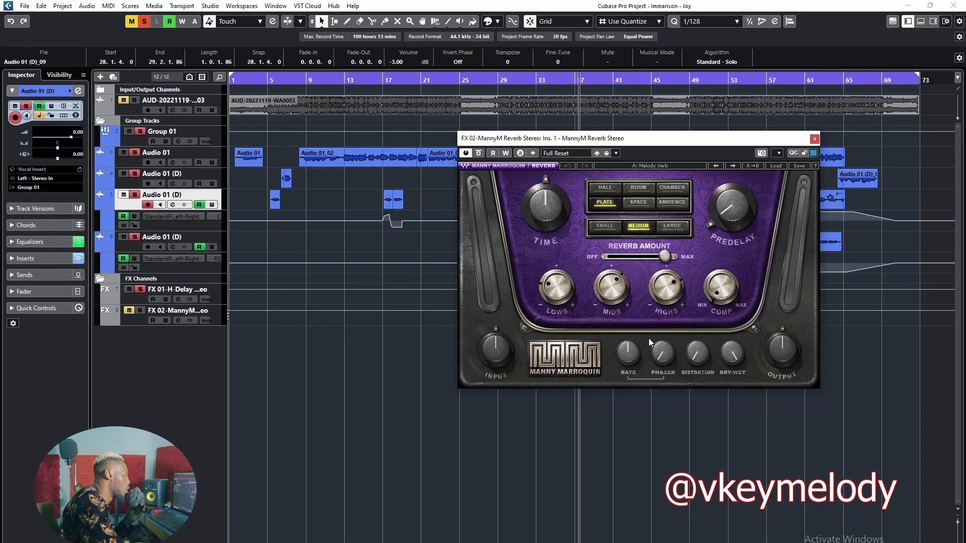
mouse_move(668, 156)
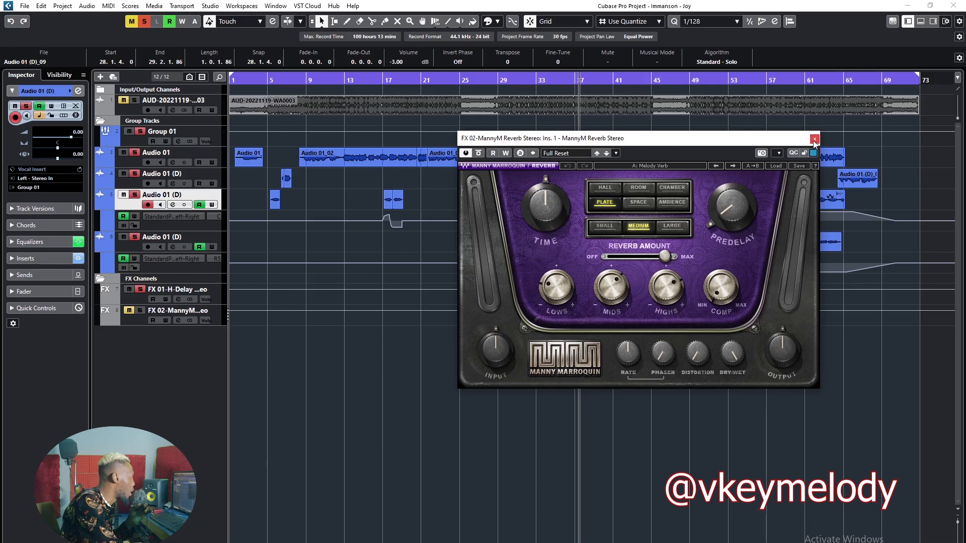
Close the FX 02 MannyM Reverb window after reviewing its settings.
click(814, 138)
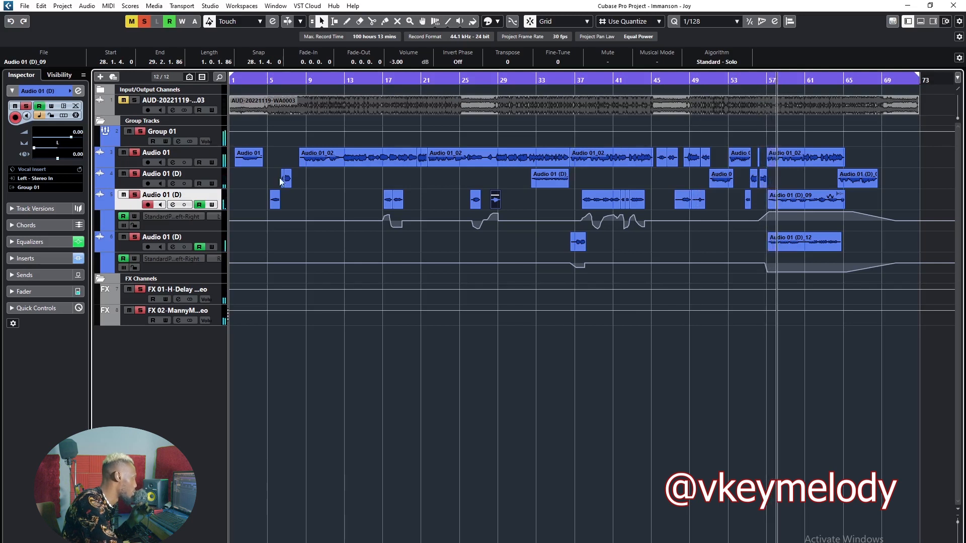
Deselect the event in the arrangement before bringing up Trackspacer on the beat track.
click(540, 423)
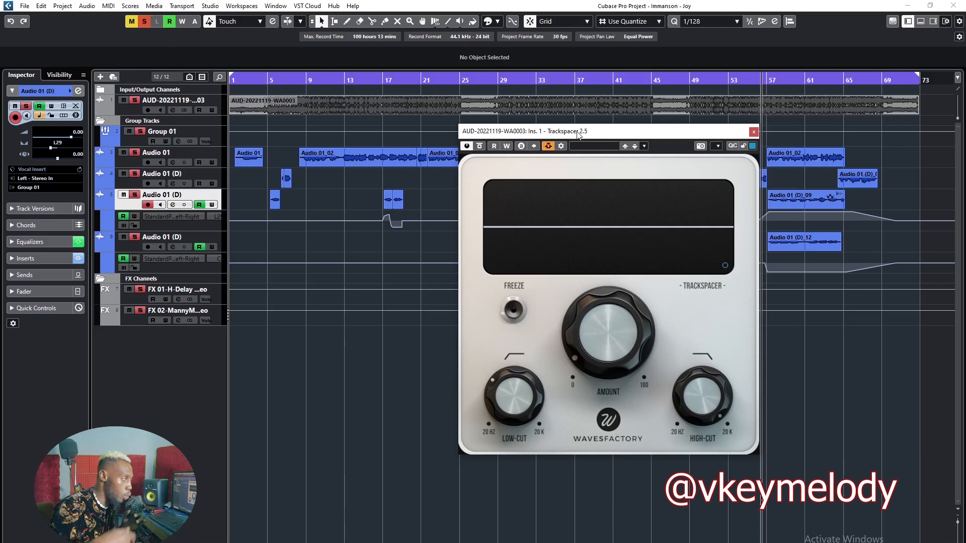
Close the Trackspacer 2.5 window and set the playback position just before bar 17.
drag(580, 131, 602, 131)
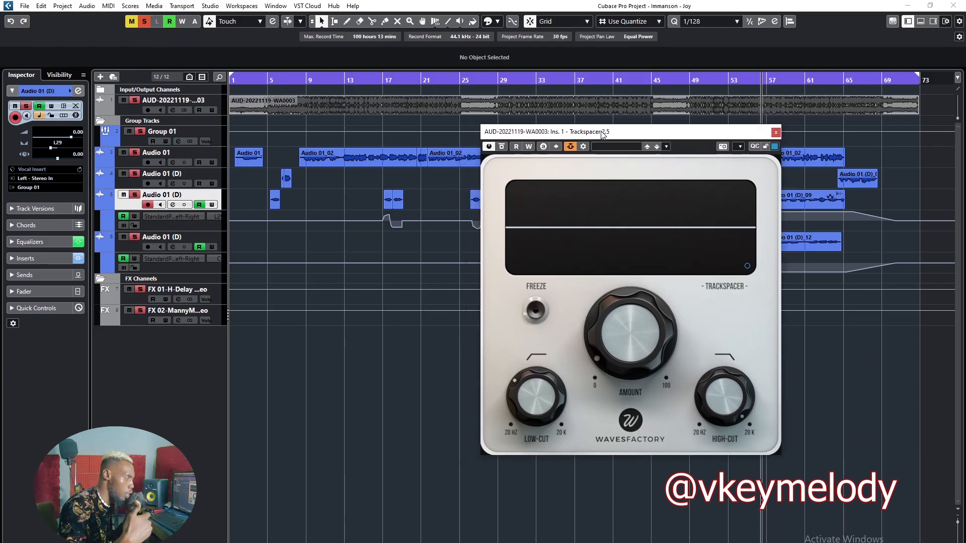
click(775, 133)
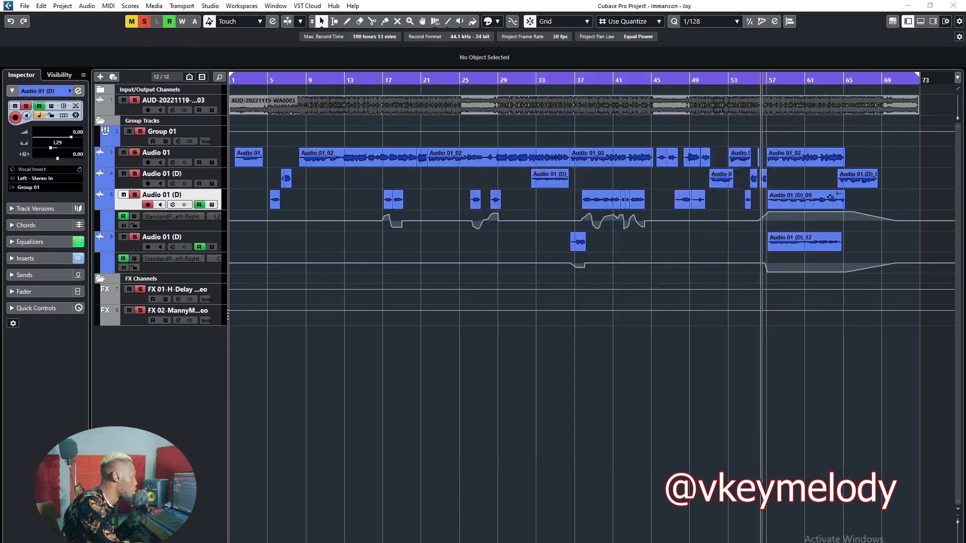
mouse_move(685, 246)
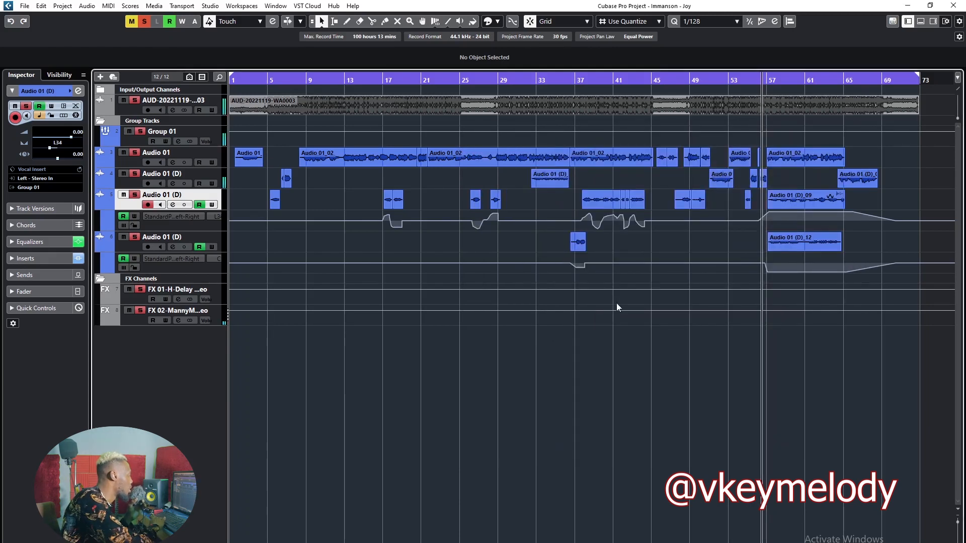
click(382, 79)
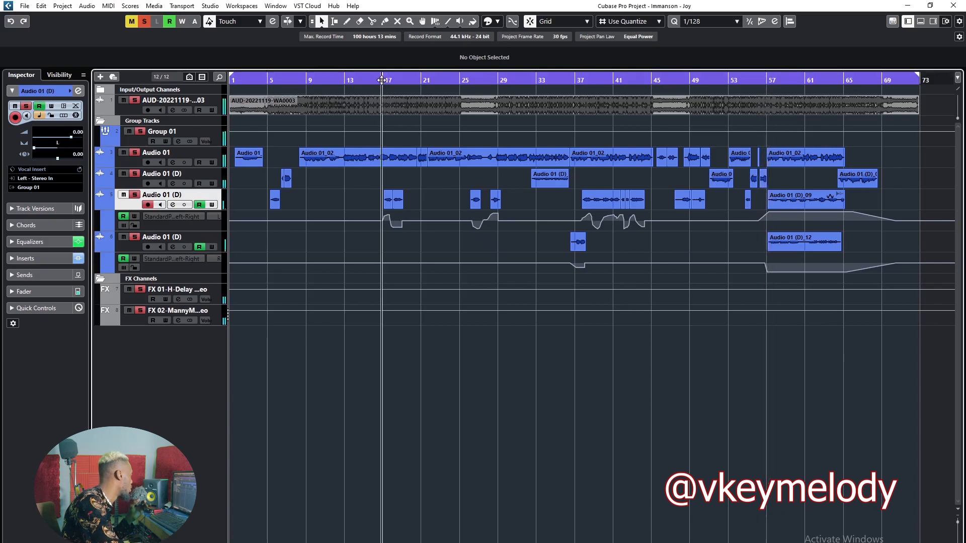